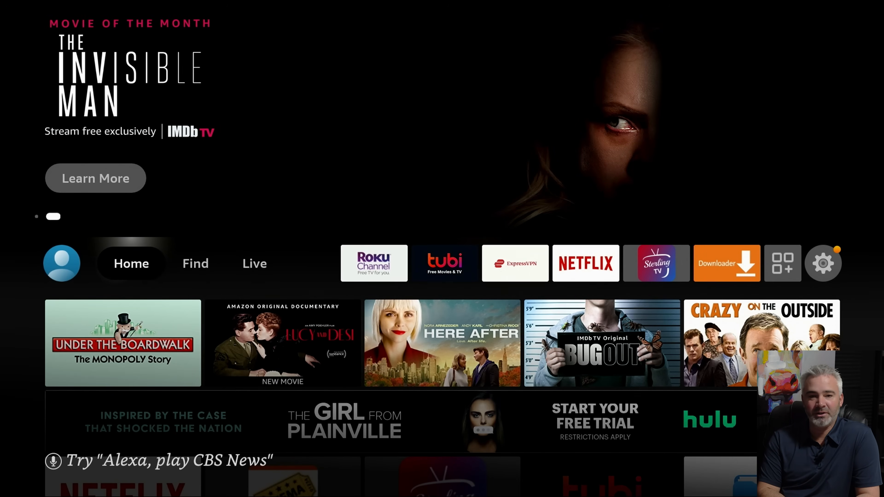
# - Browse the home screen and the installed apps and channels list, then return home
pyautogui.scroll(-3)
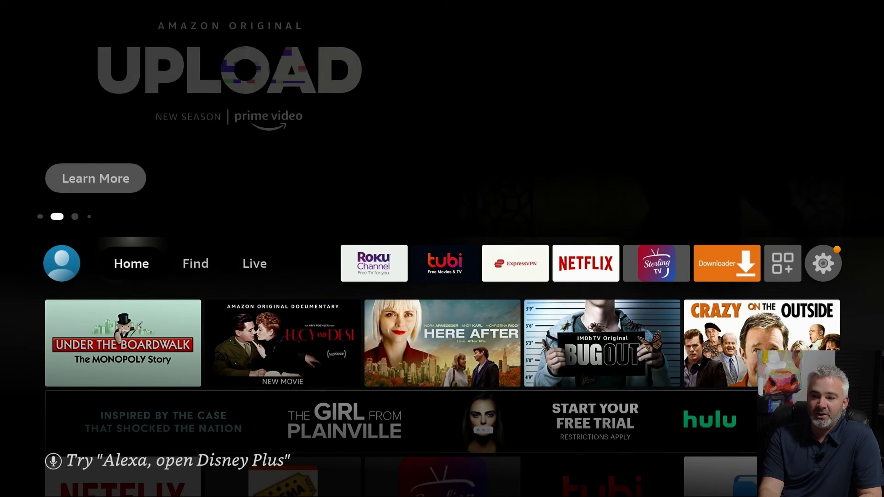
pyautogui.click(254, 263)
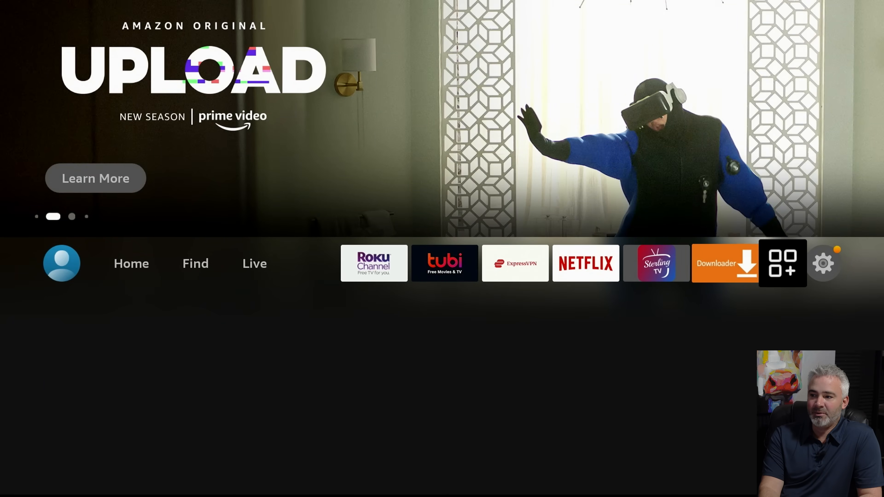
pyautogui.click(782, 263)
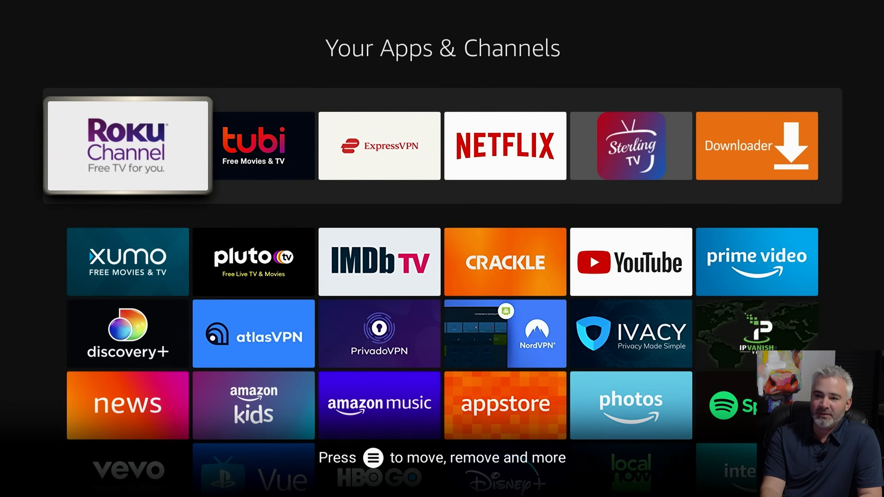
pyautogui.press('Right')
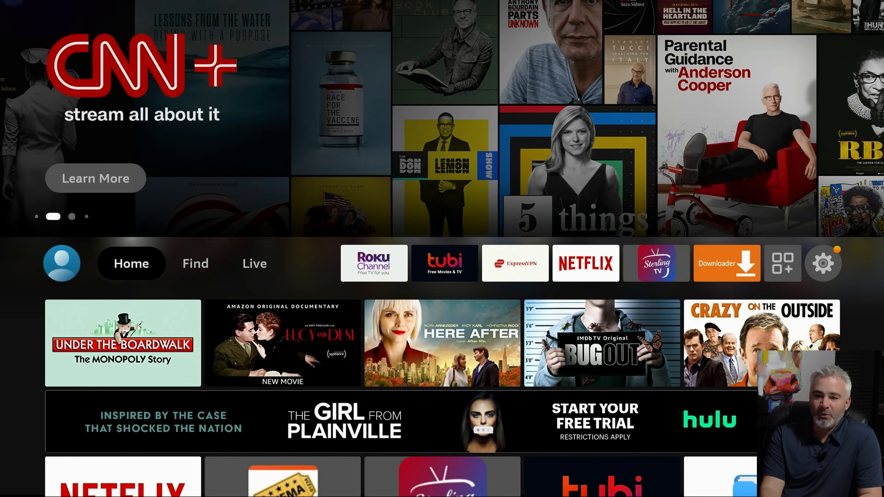
# - Reach the Appstore from the Find menu and move to its All Categories tab
pyautogui.click(194, 263)
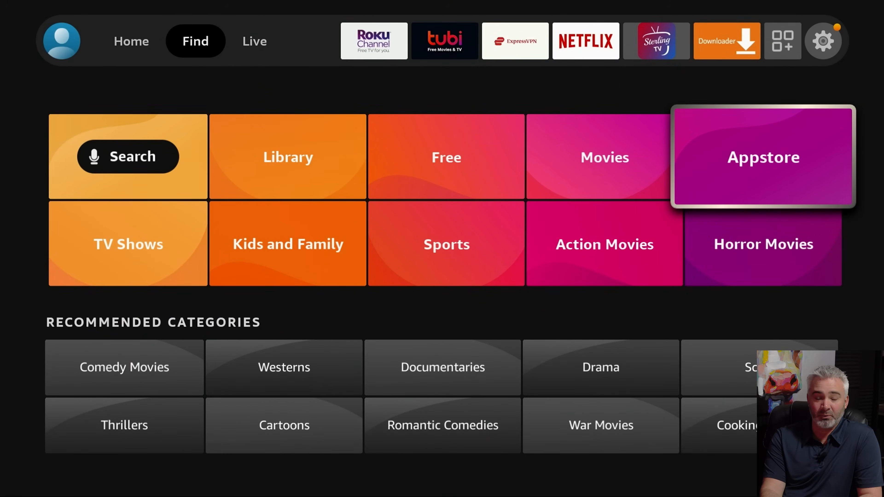
pyautogui.click(763, 156)
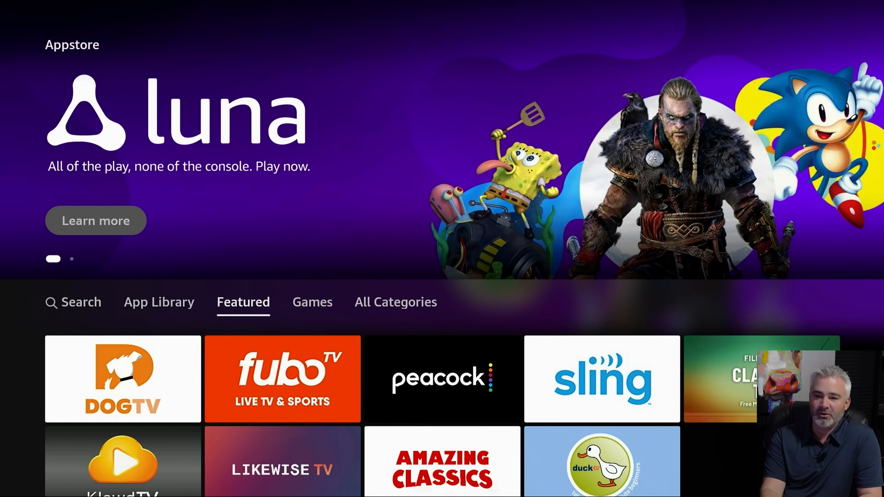
pyautogui.scroll(-3)
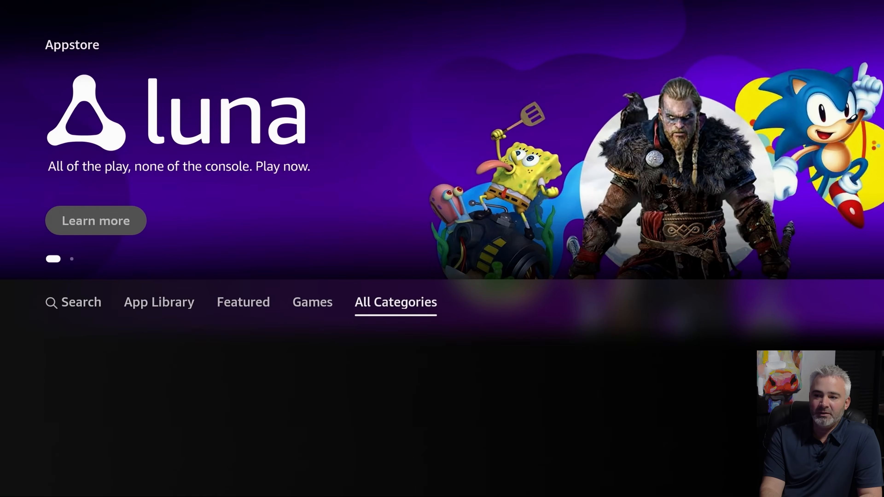
# - Browse the Movies & TV category and bring up the Cartoons Plus details page
pyautogui.click(395, 301)
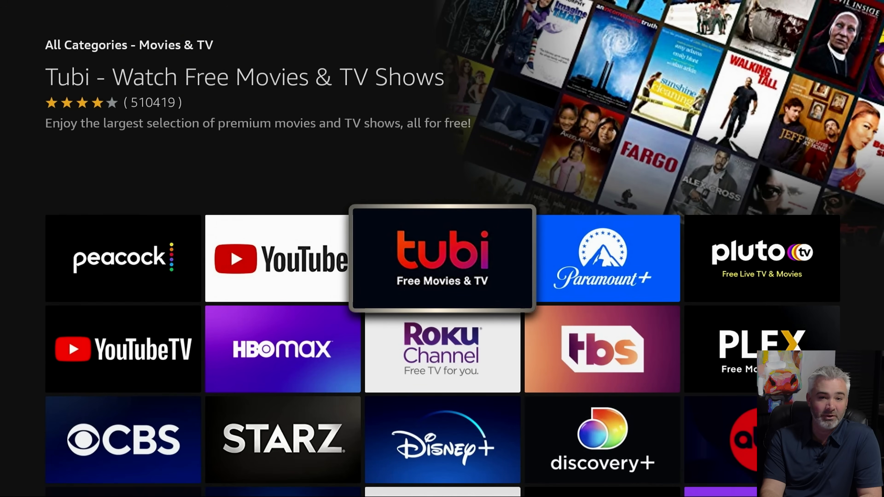
pyautogui.scroll(-3)
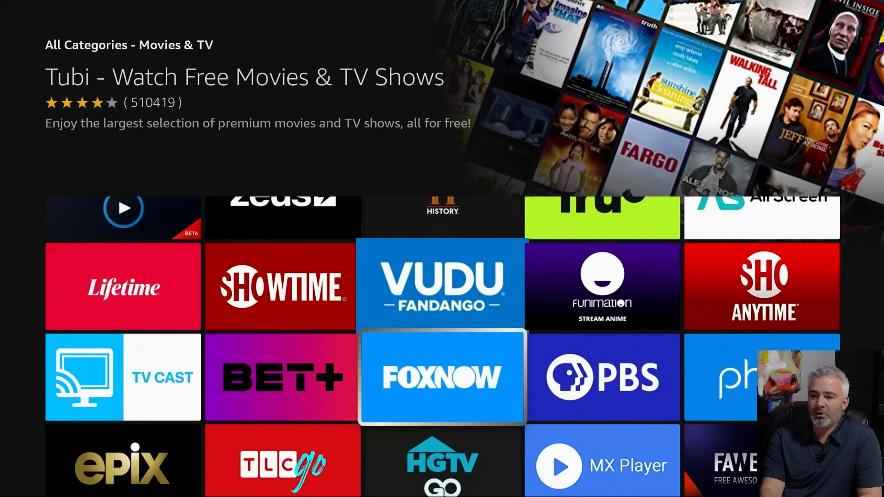
pyautogui.scroll(-3)
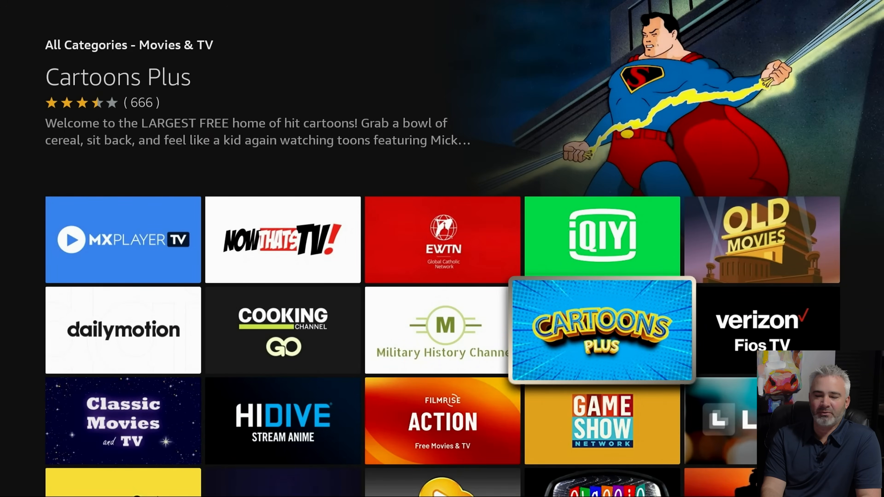
pyautogui.click(601, 329)
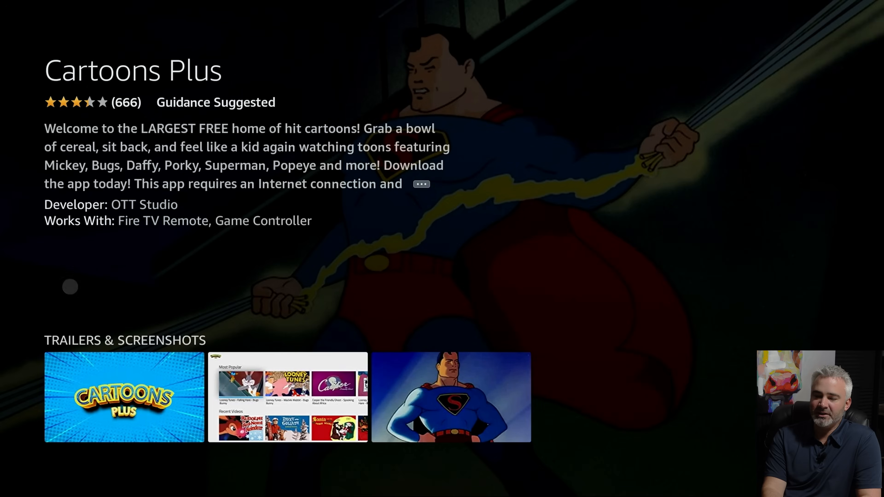
# - Download Cartoons Plus and launch it once installed
pyautogui.click(69, 286)
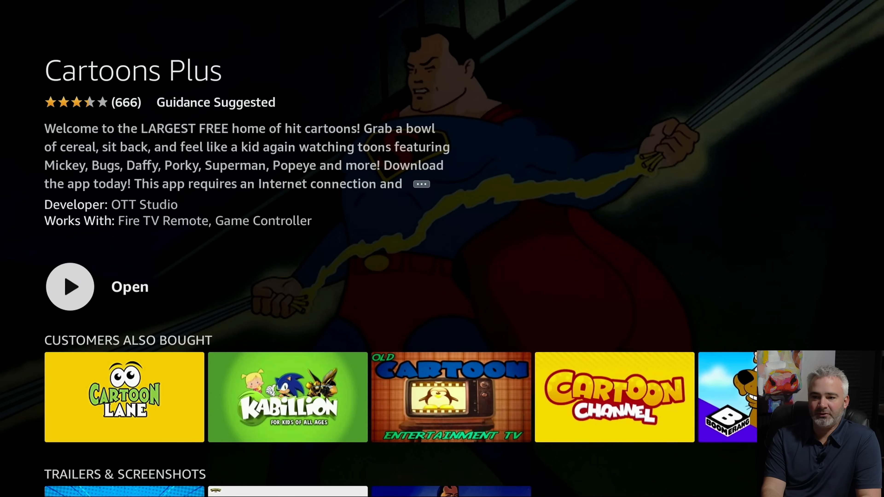
pyautogui.click(70, 287)
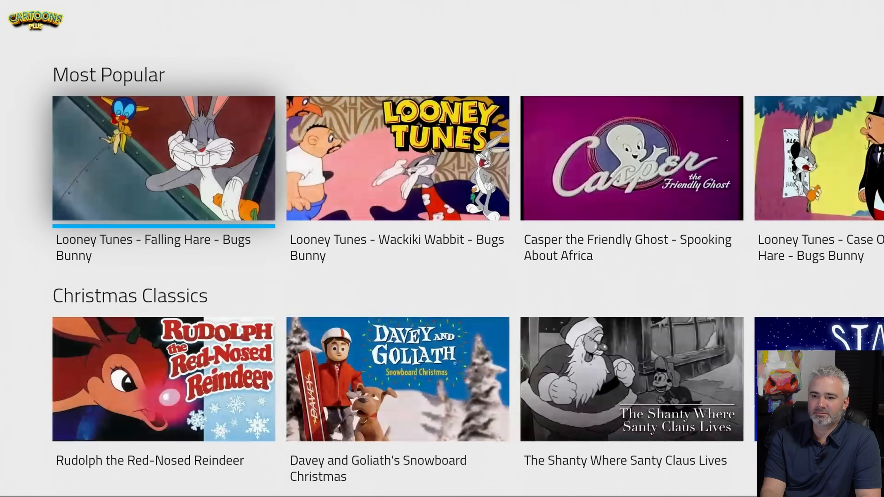
# - Scroll right through the Most Popular cartoons row
pyautogui.hscroll(3)
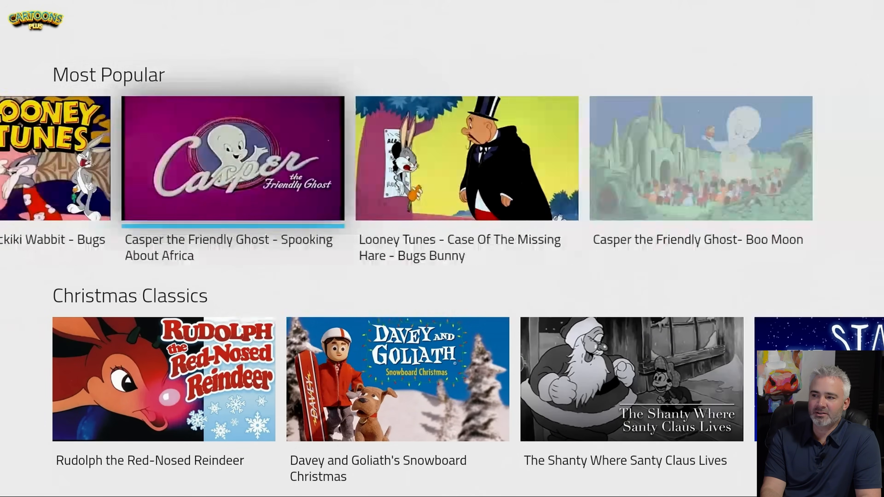
pyautogui.hscroll(3)
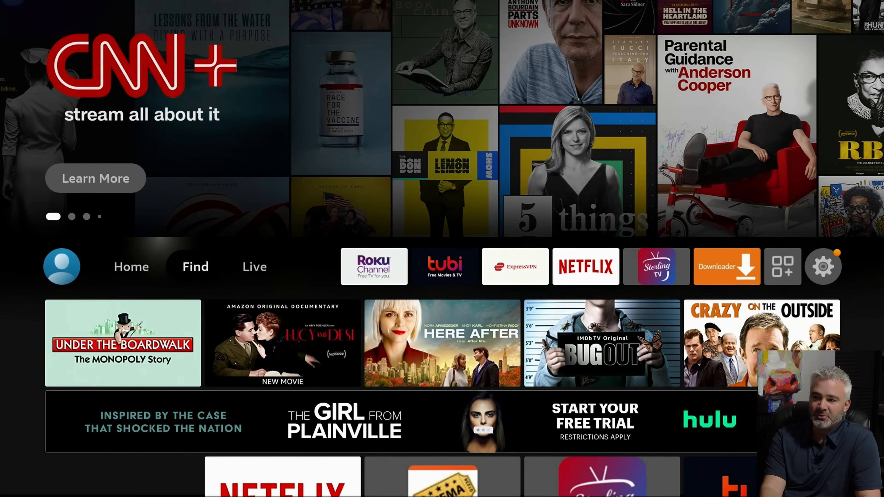
# - Remove Cartoons Plus from the My Apps list via its options menu
pyautogui.click(783, 266)
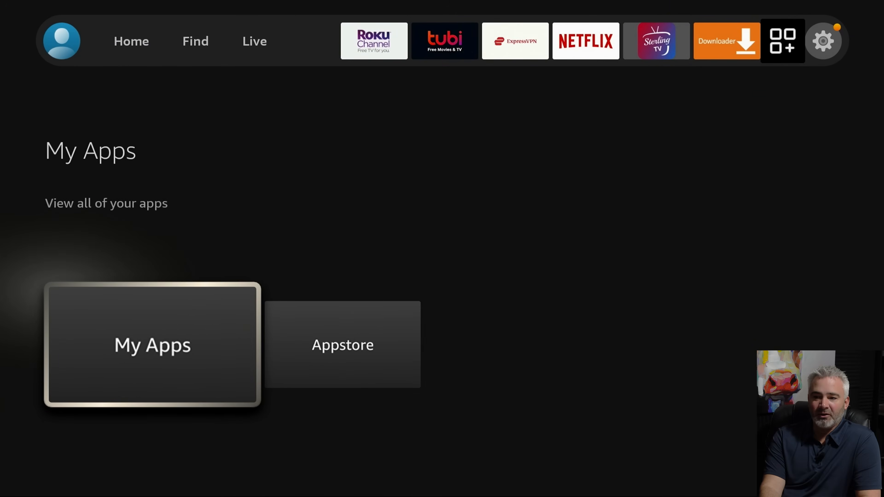
pyautogui.click(152, 344)
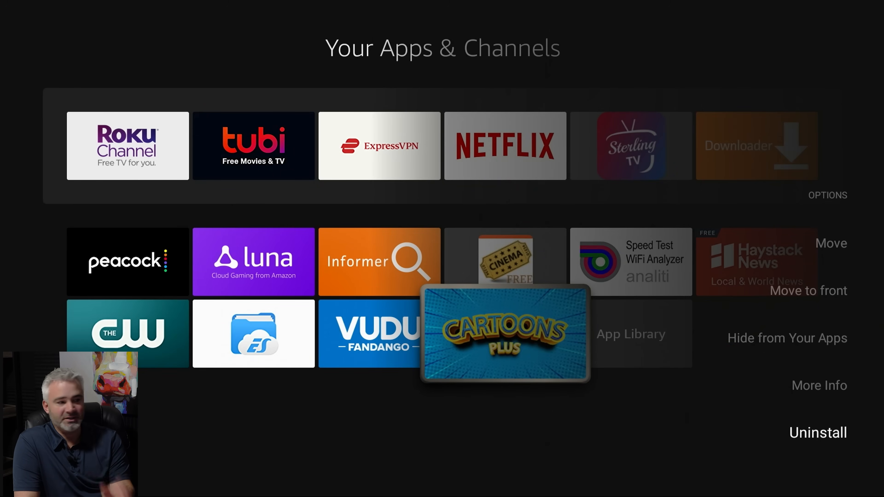
pyautogui.click(818, 432)
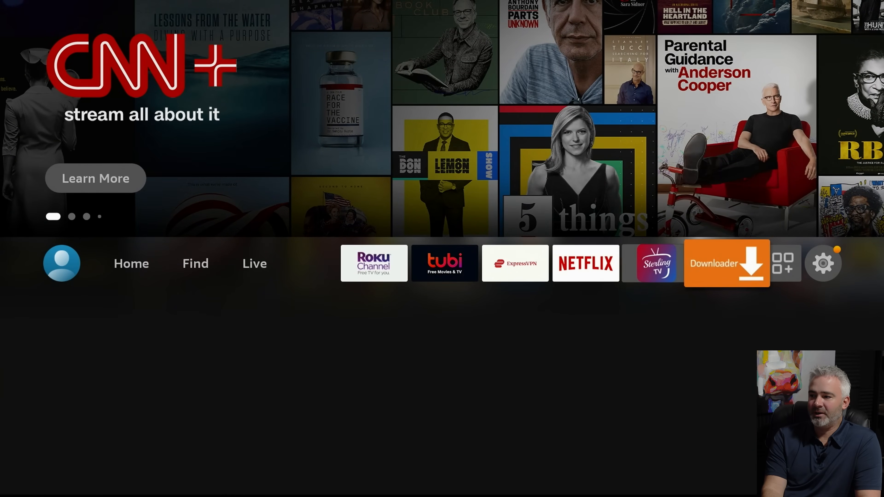
# - Reach the Applications section from the Settings gear
pyautogui.click(823, 263)
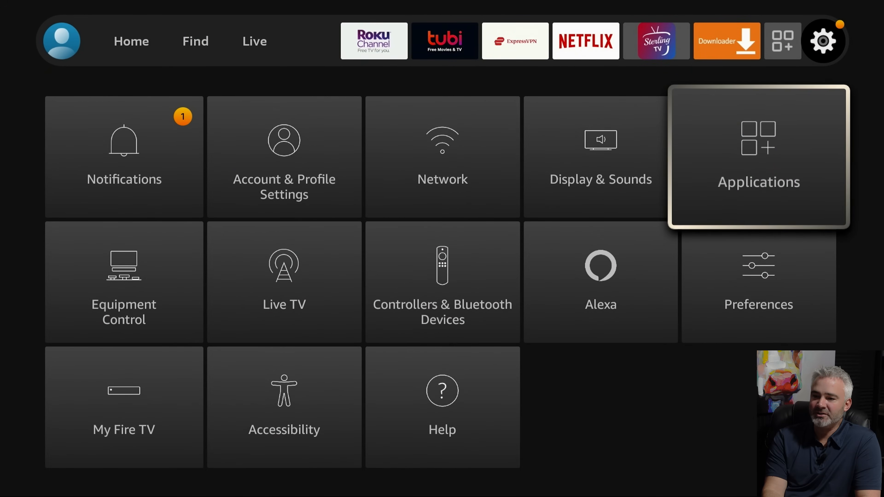
pyautogui.click(758, 157)
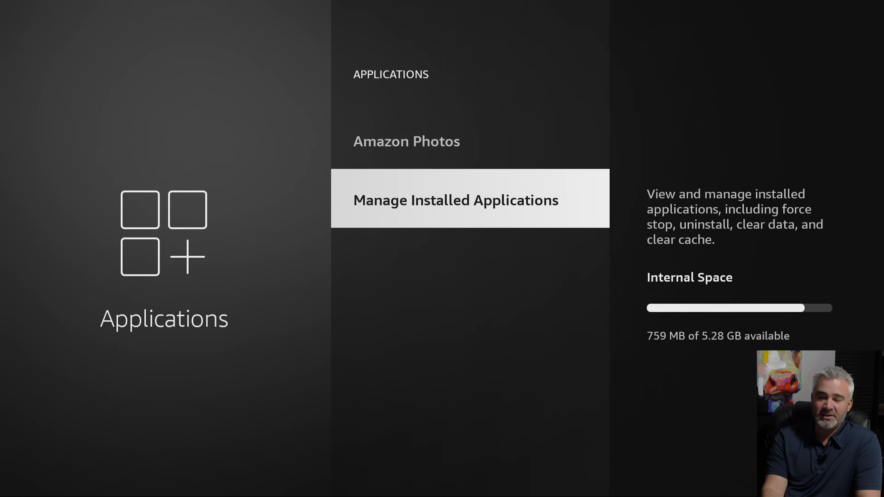
# - Uninstall Crackle from Manage Installed Applications and confirm in the Are you sure? dialog
pyautogui.click(455, 200)
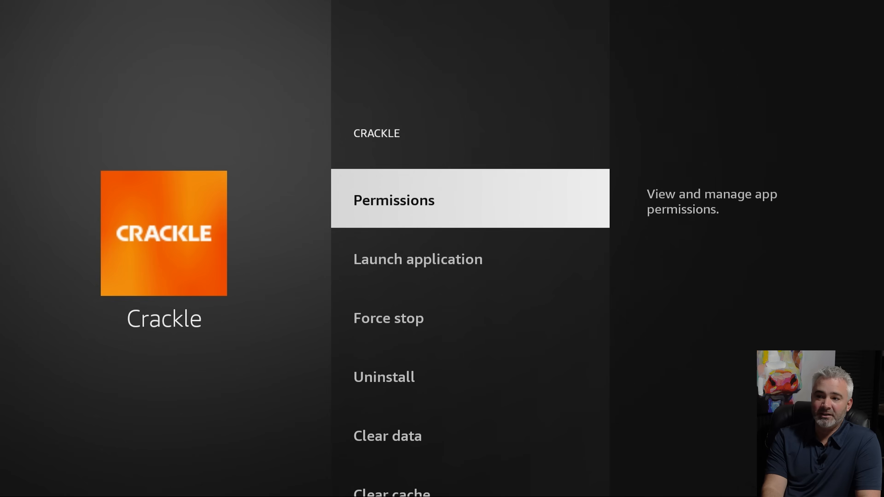
pyautogui.click(384, 376)
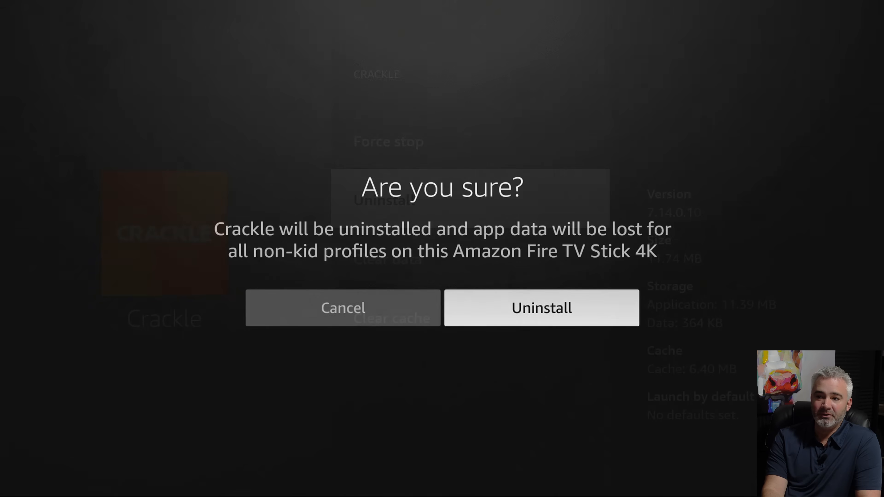
pyautogui.click(540, 308)
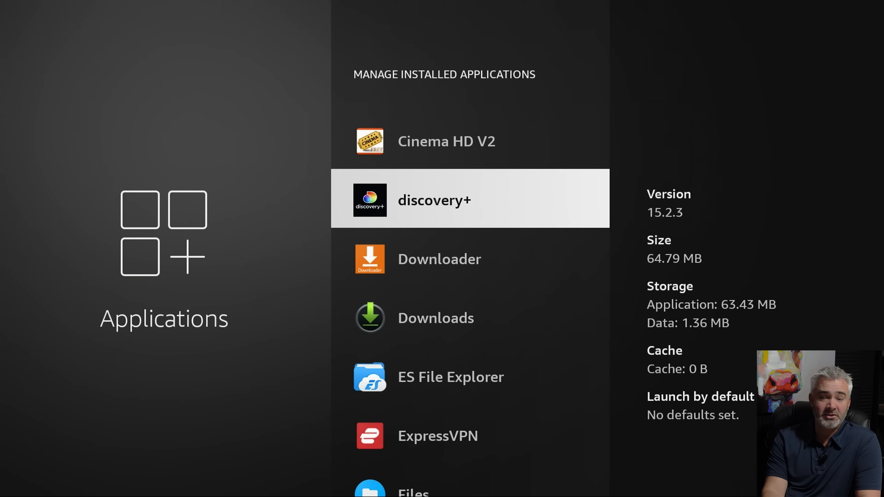
# - Scroll to IMDb TV, clear its cache to 0 B, and continue down the app list
pyautogui.scroll(-3)
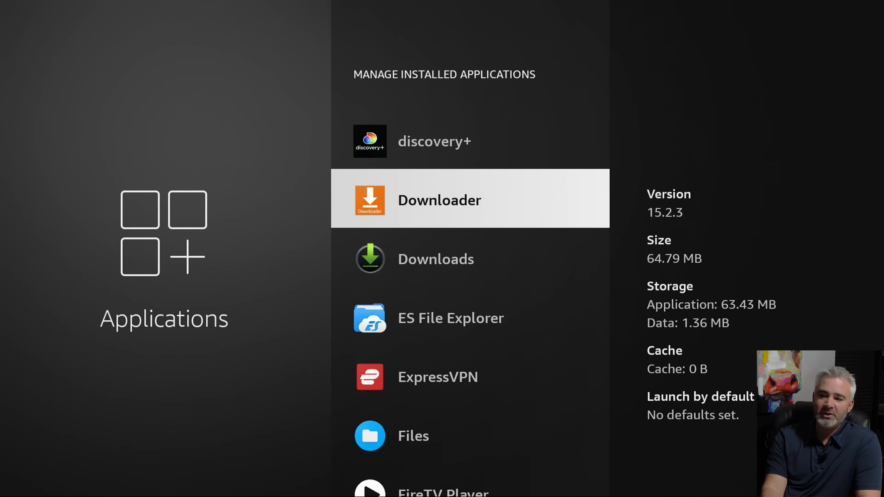
pyautogui.scroll(-3)
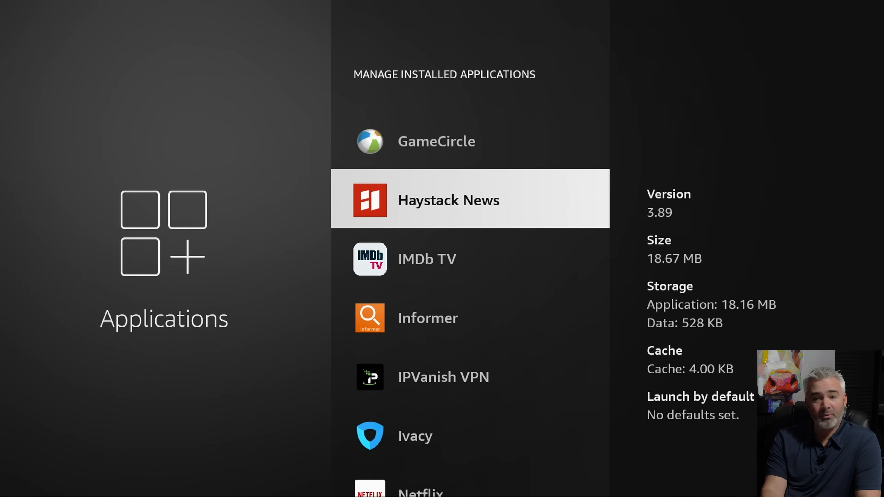
pyautogui.scroll(-3)
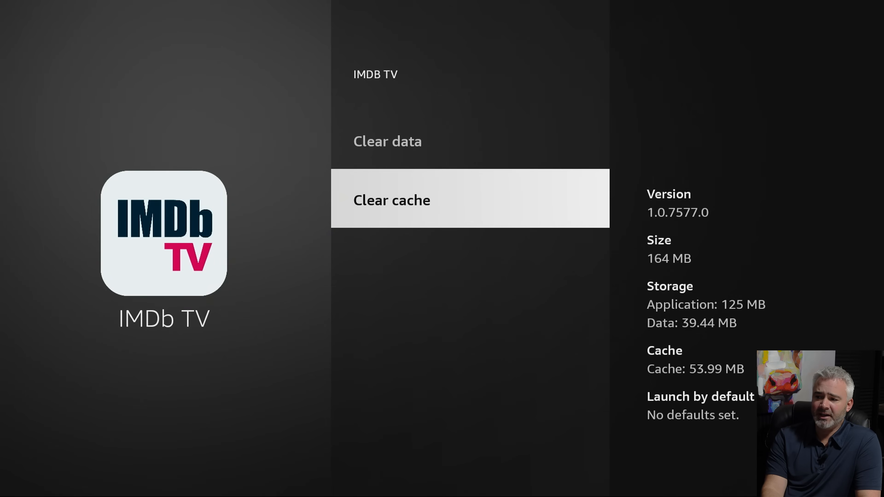
pyautogui.click(392, 200)
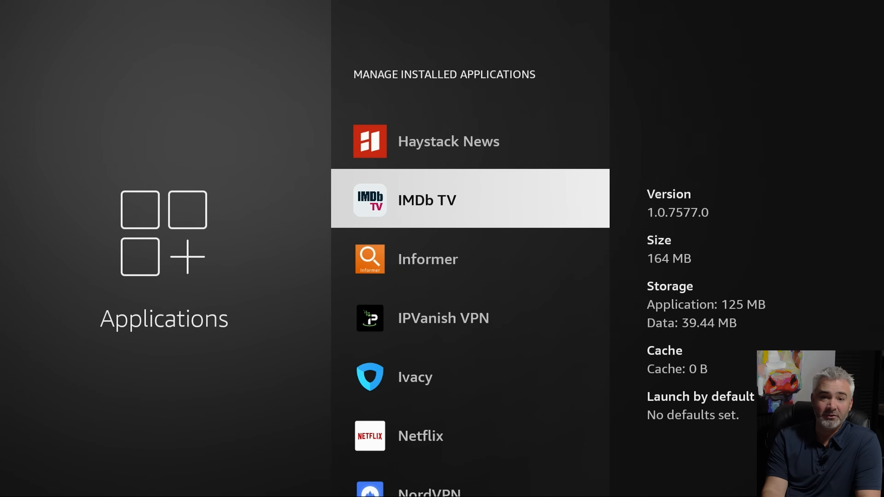
pyautogui.scroll(-3)
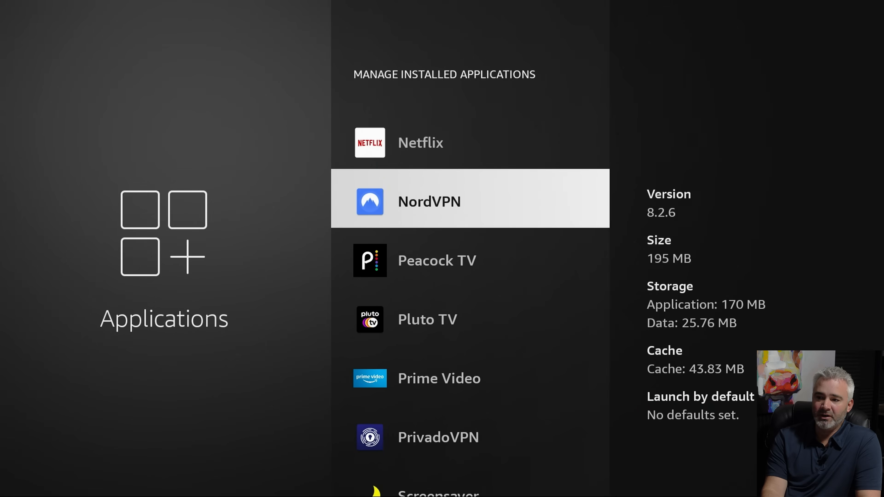
pyautogui.scroll(-3)
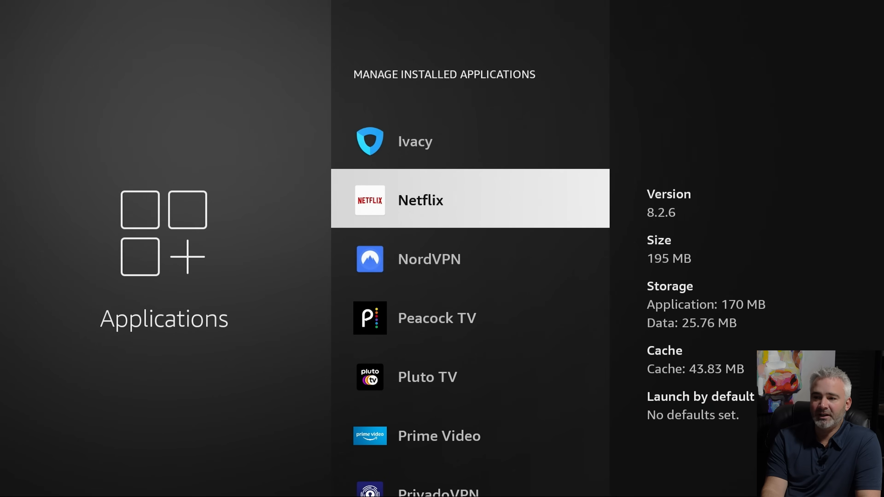